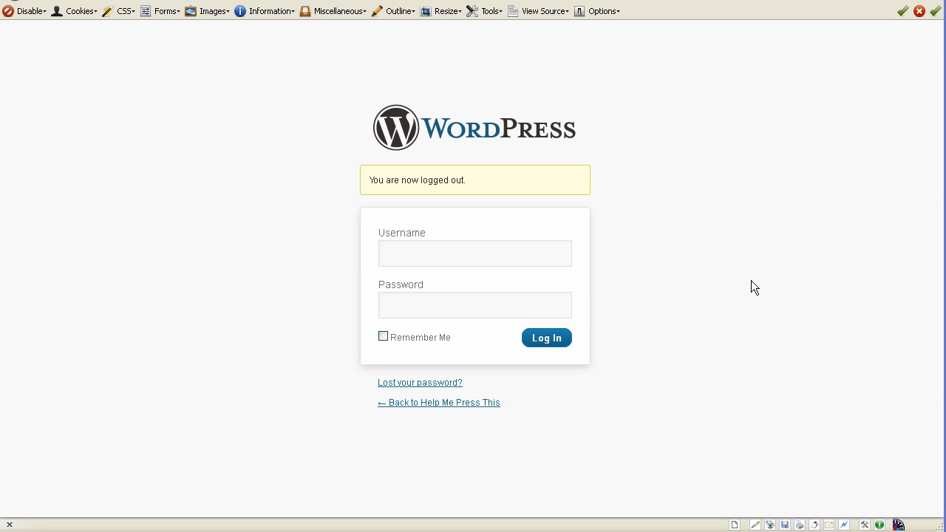
mouse_move(728, 197)
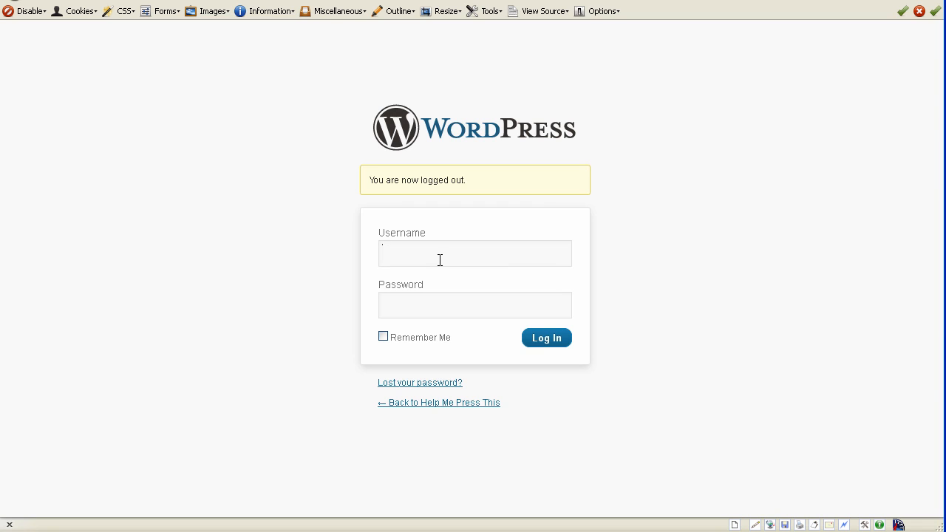
Log in with the account username and password to reach the Dashboard.
click(475, 253)
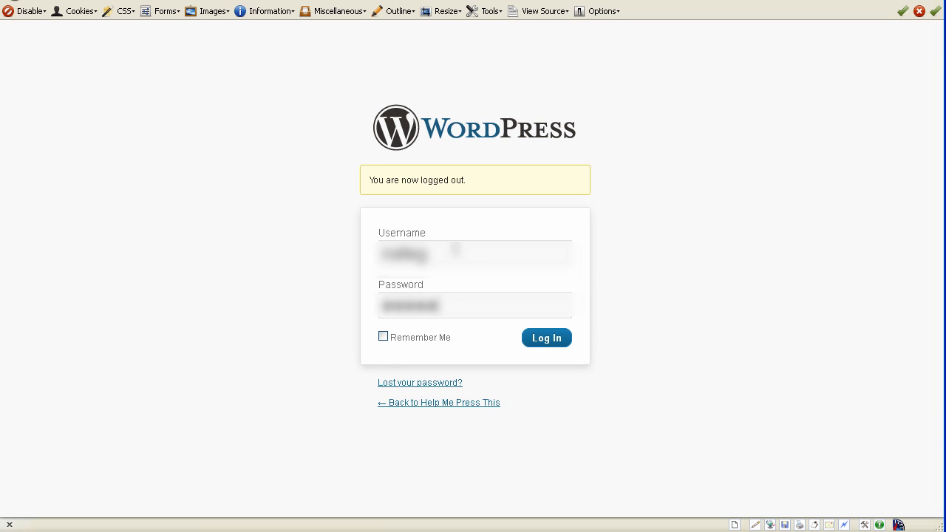
click(547, 337)
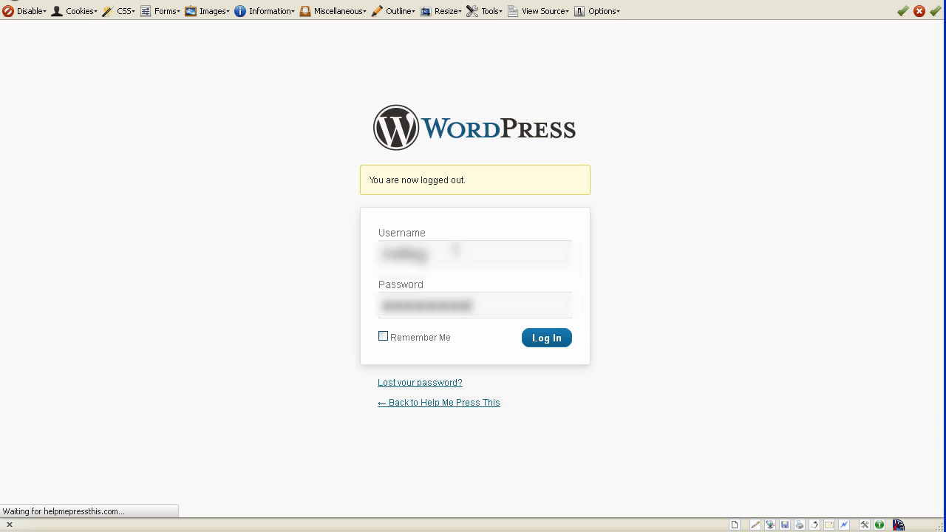
click(547, 337)
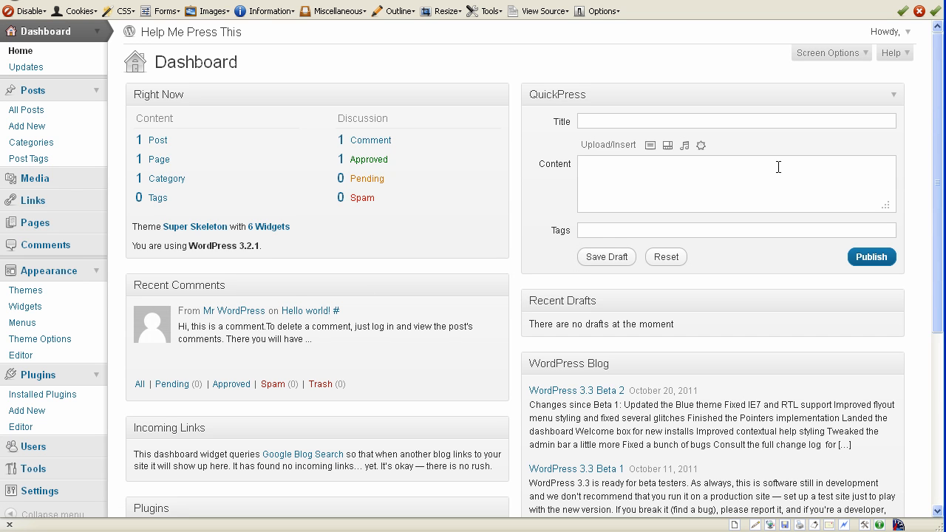
mouse_move(520, 147)
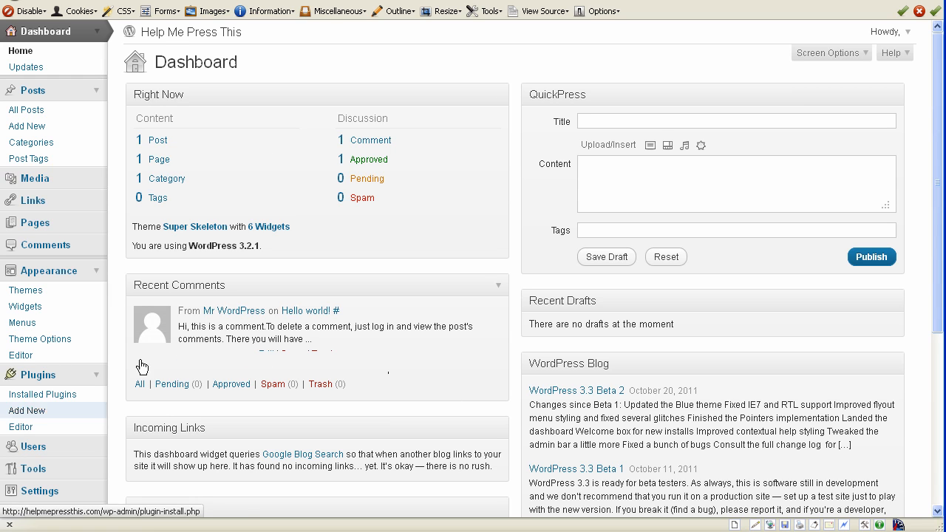
mouse_move(273, 334)
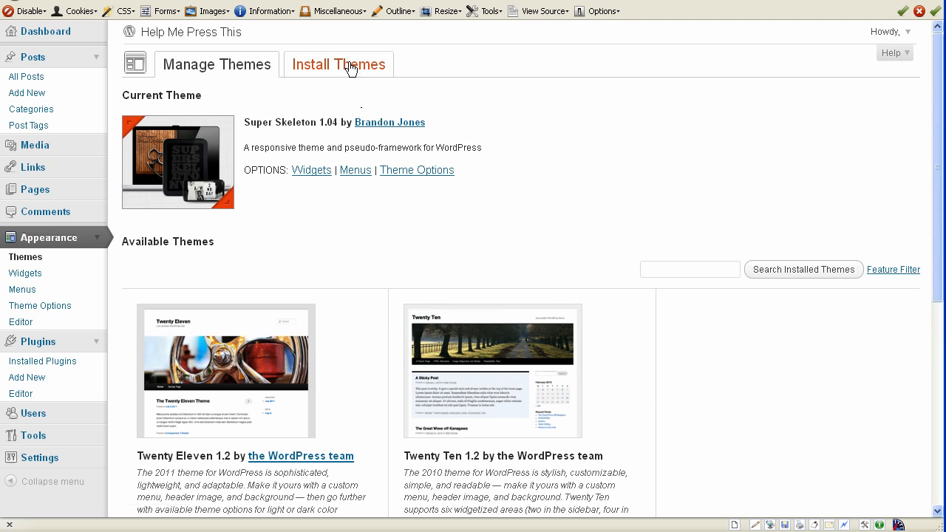
Reach the Install Themes upload form and browse the computer for a theme .zip.
click(339, 65)
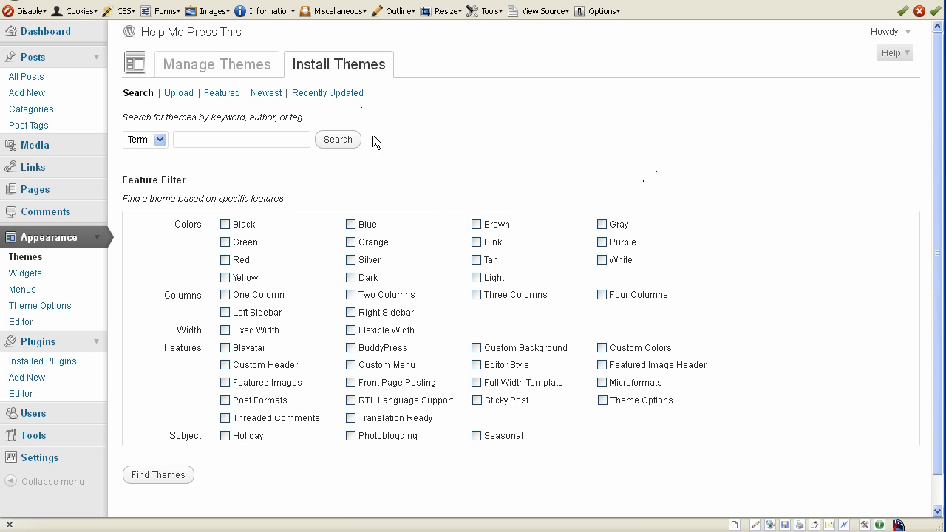
click(177, 92)
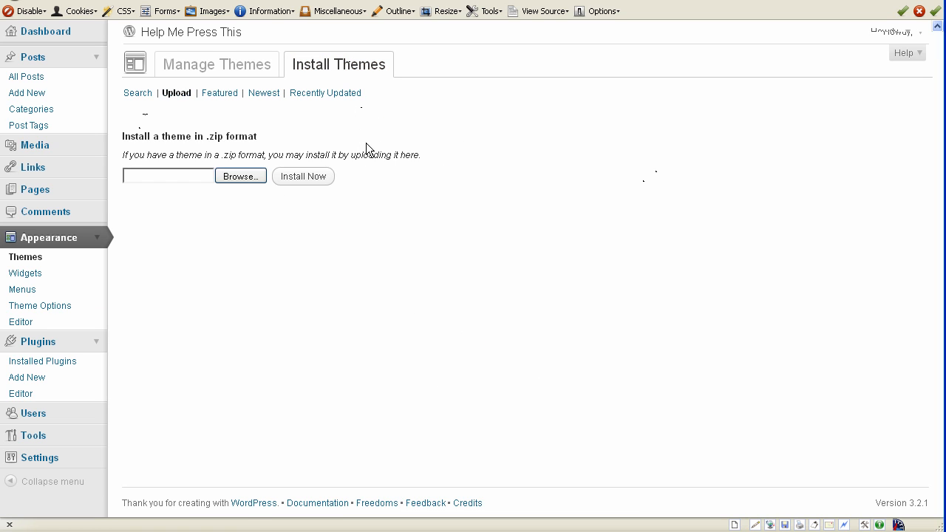
click(239, 176)
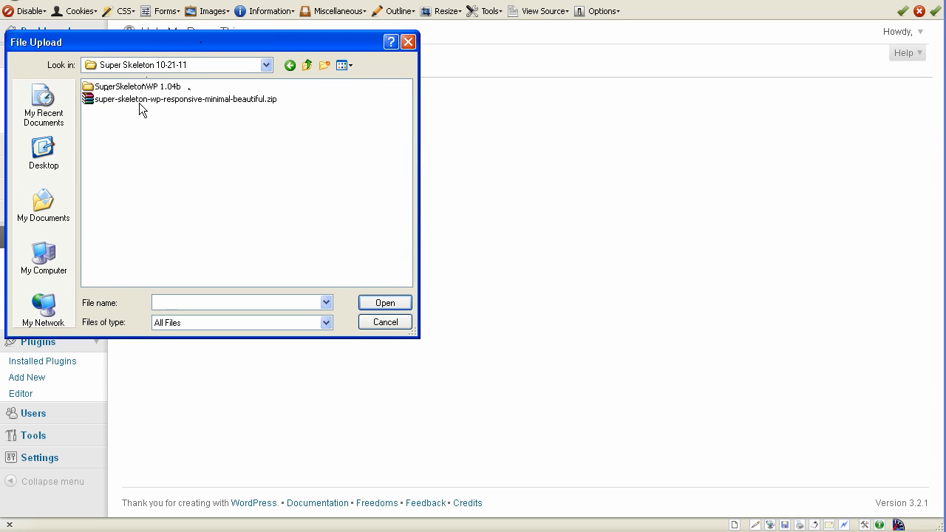
mouse_move(142, 91)
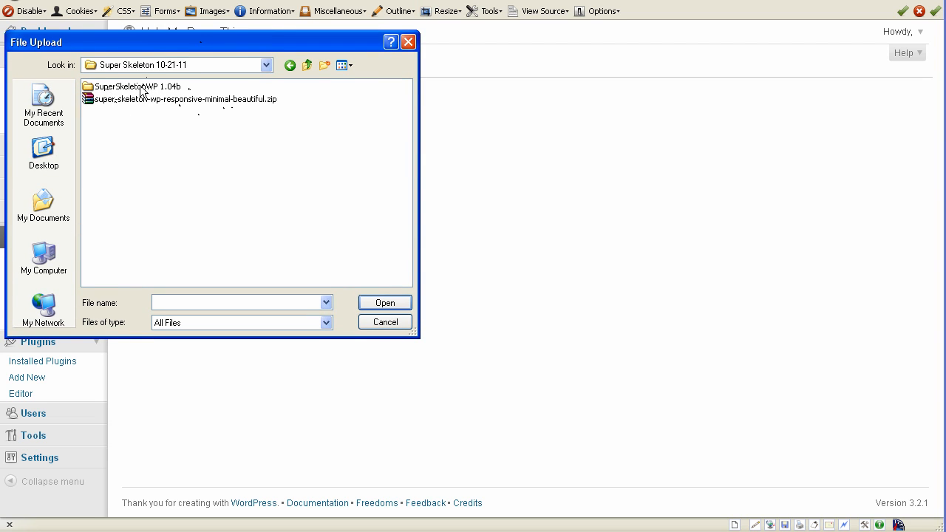
Select super-skeleton-1.04.zip from SuperSkeletonWP 1.04b > The Theme Zip for upload.
double_click(136, 86)
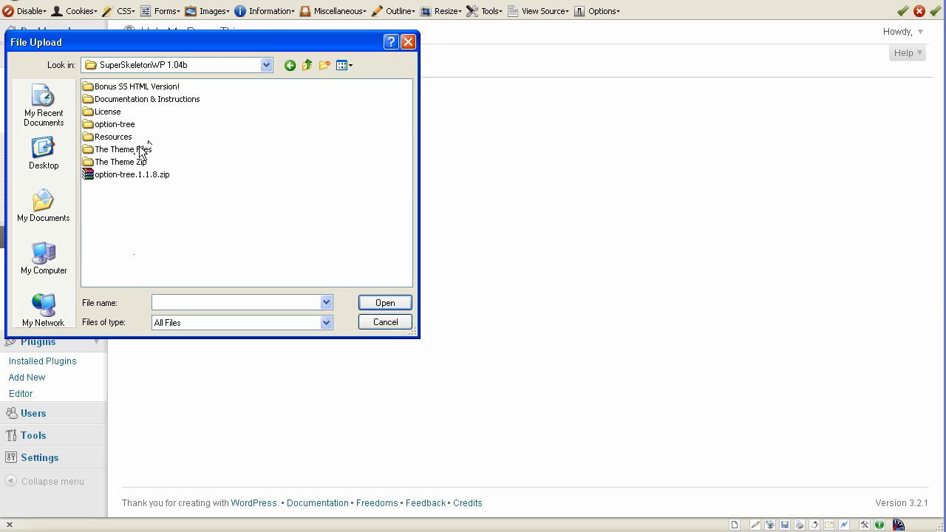
click(121, 161)
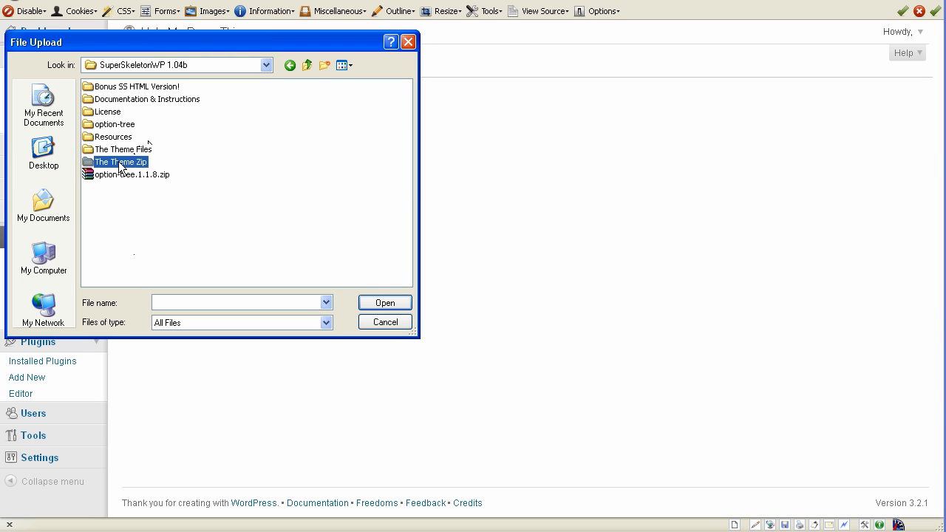
double_click(120, 162)
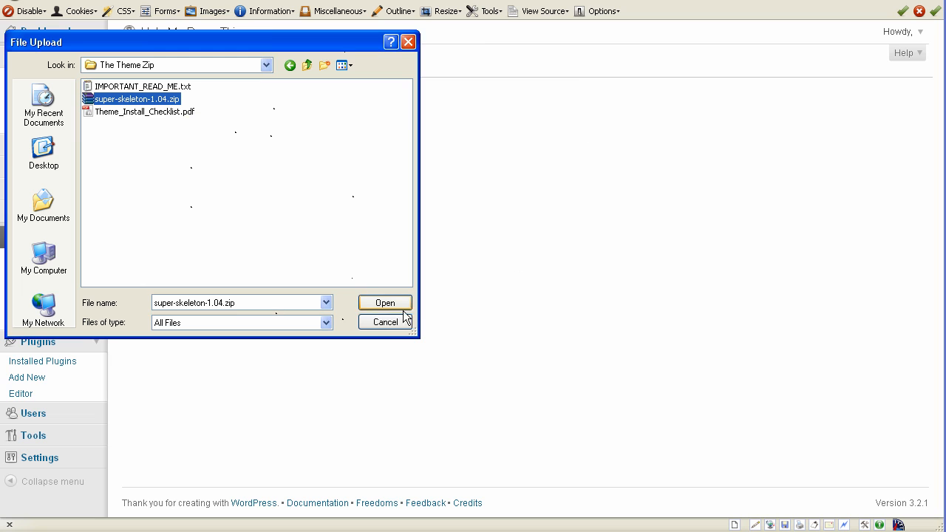
click(384, 302)
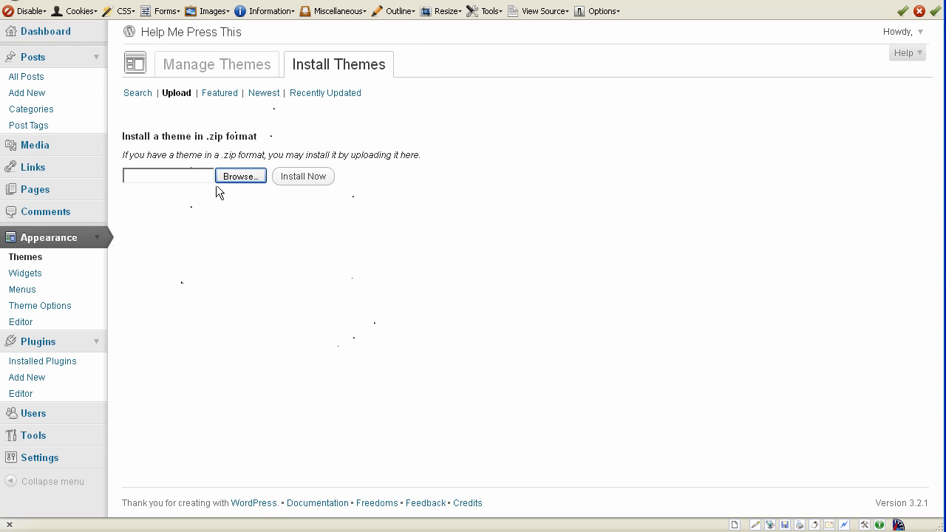
mouse_move(304, 177)
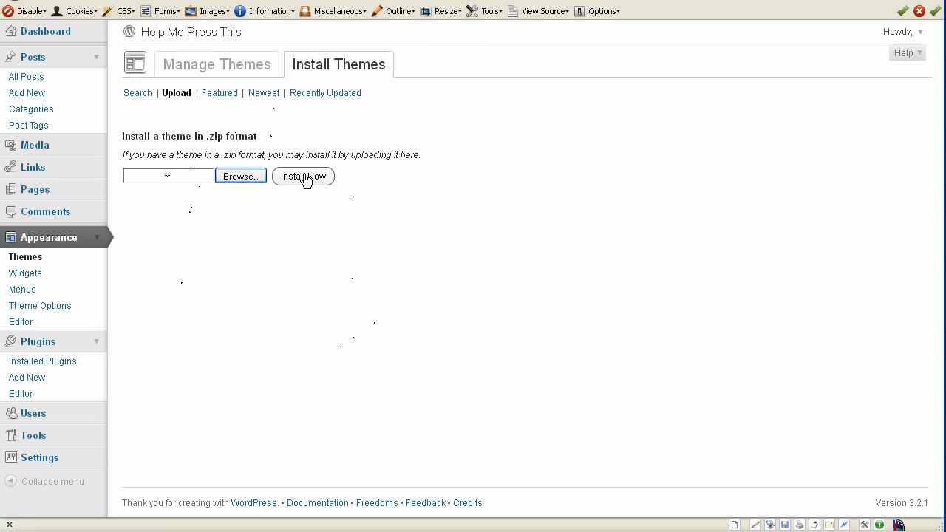
mouse_move(294, 278)
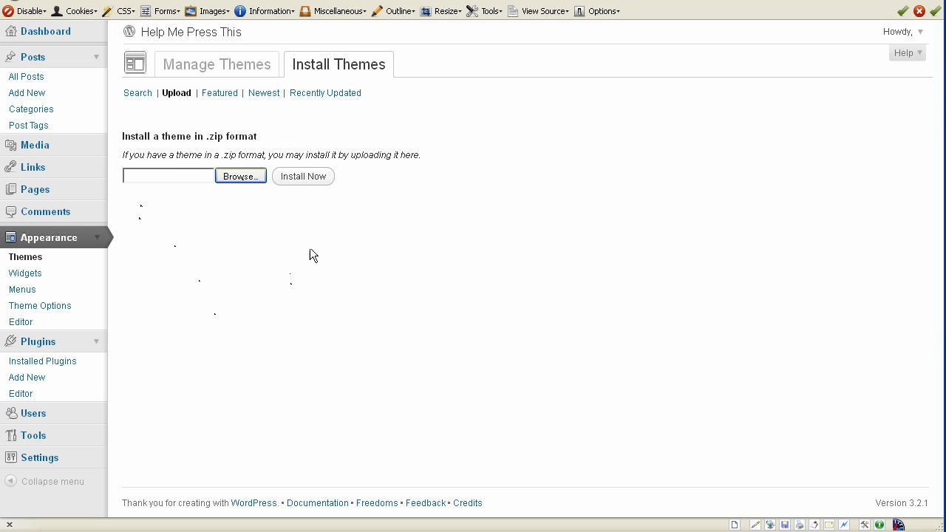
mouse_move(190, 333)
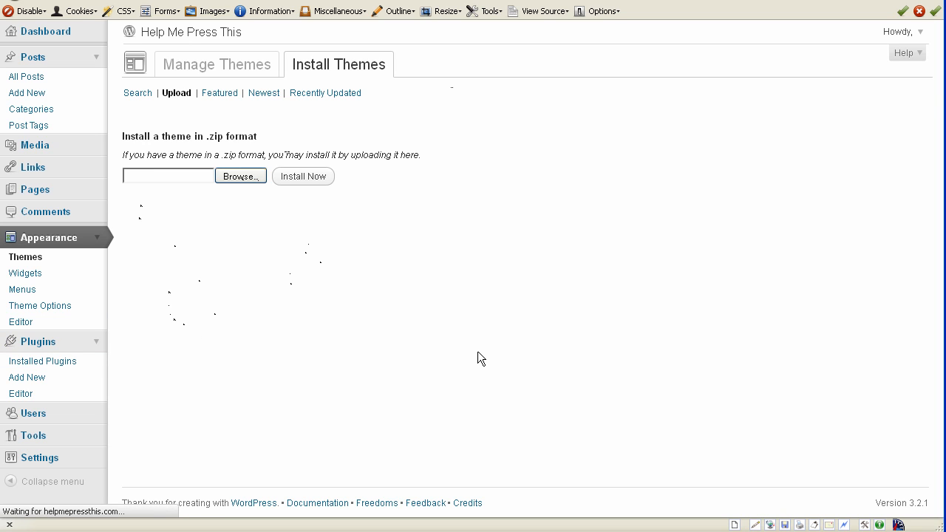
Install the uploaded Super Skeleton theme and move on to adding new plugins.
click(41, 361)
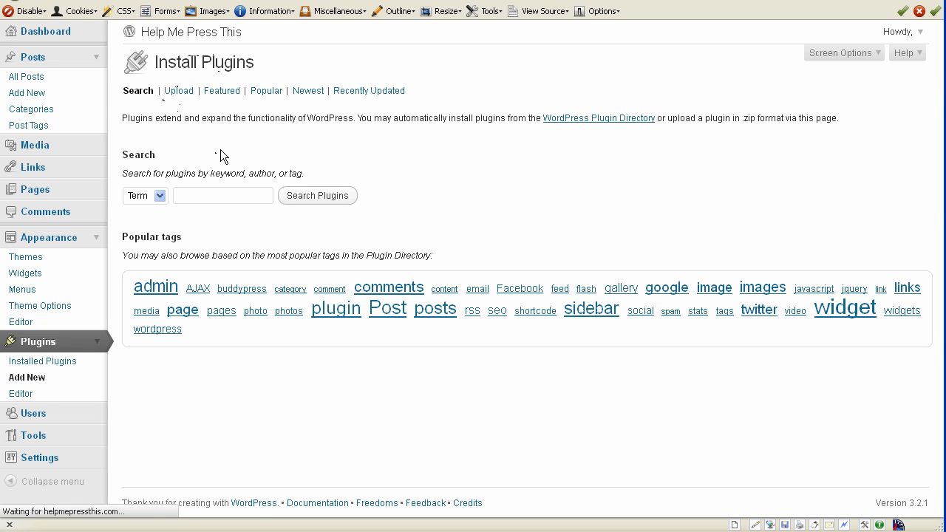
Select option-tree.1.1.8.zip as the plugin package to upload.
click(179, 90)
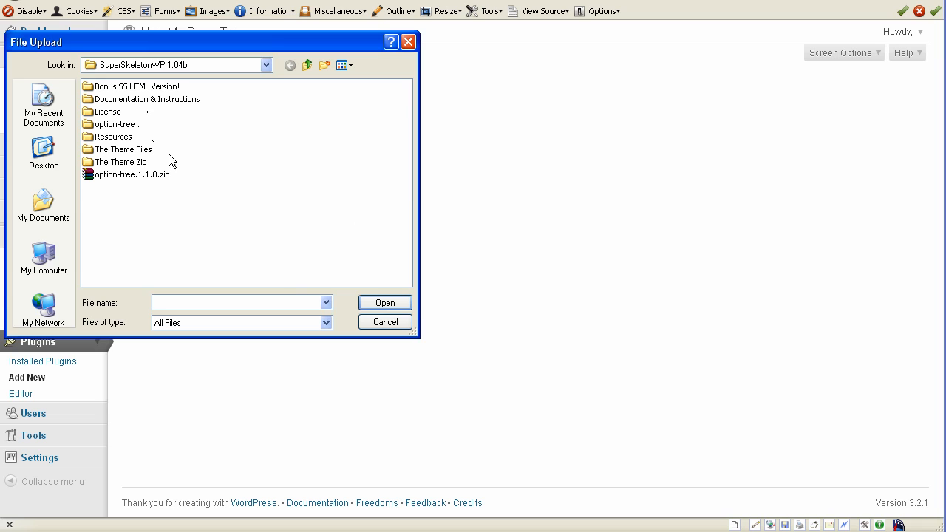
mouse_move(176, 151)
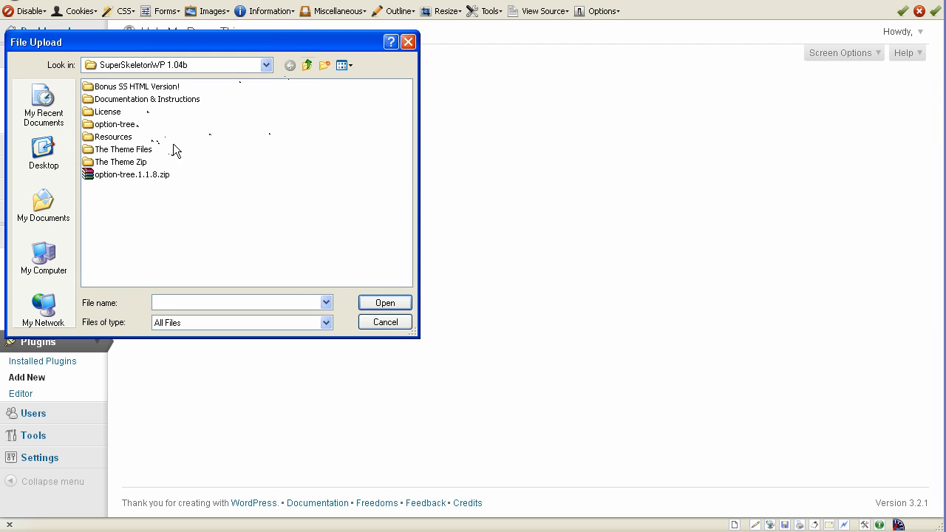
click(130, 175)
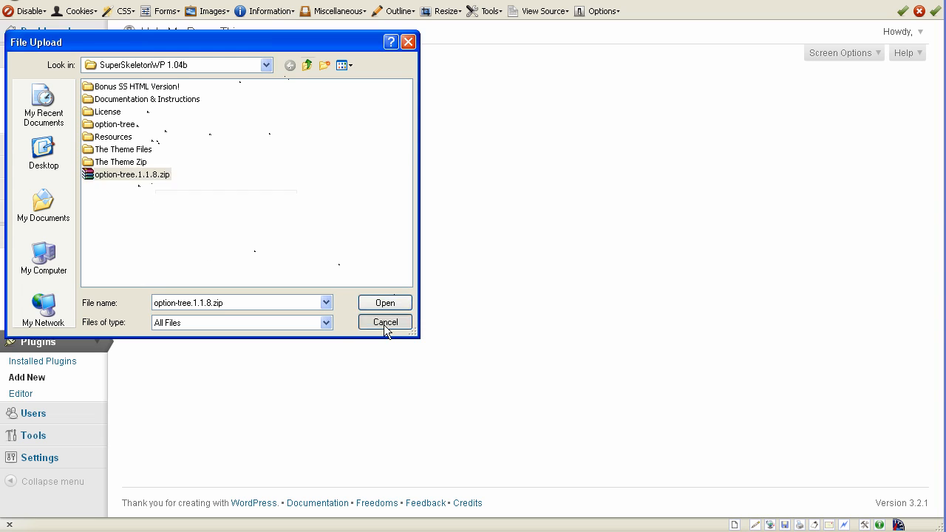
click(385, 323)
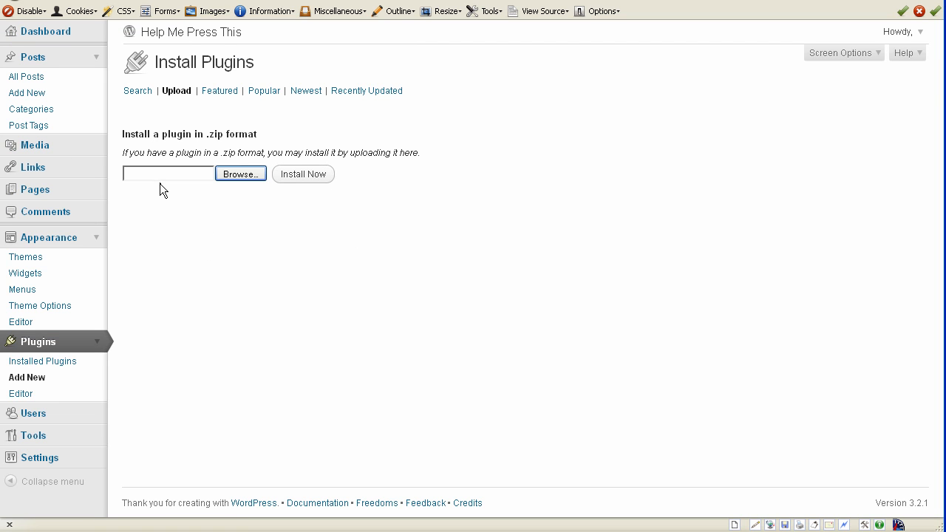
mouse_move(191, 33)
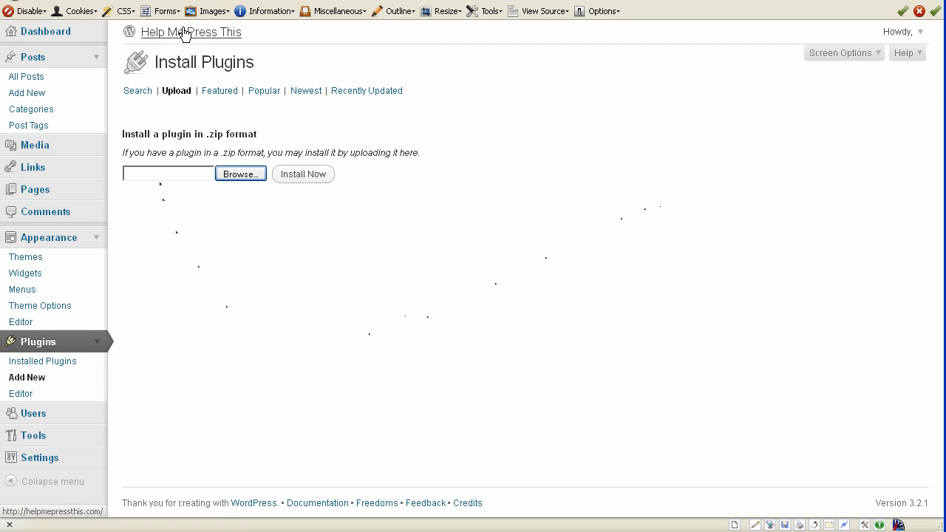
mouse_move(26, 377)
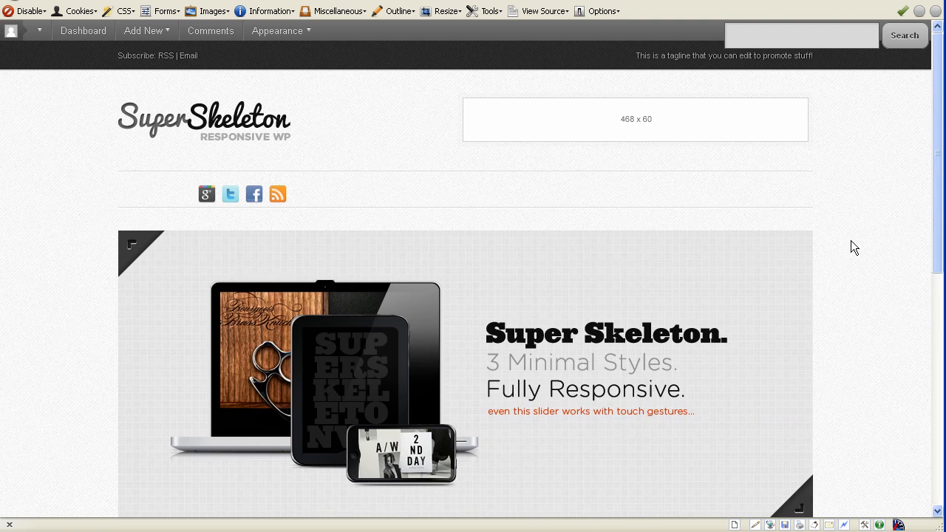
Scroll the live Super Skeleton homepage down to its footer and back up.
scroll(down, 3)
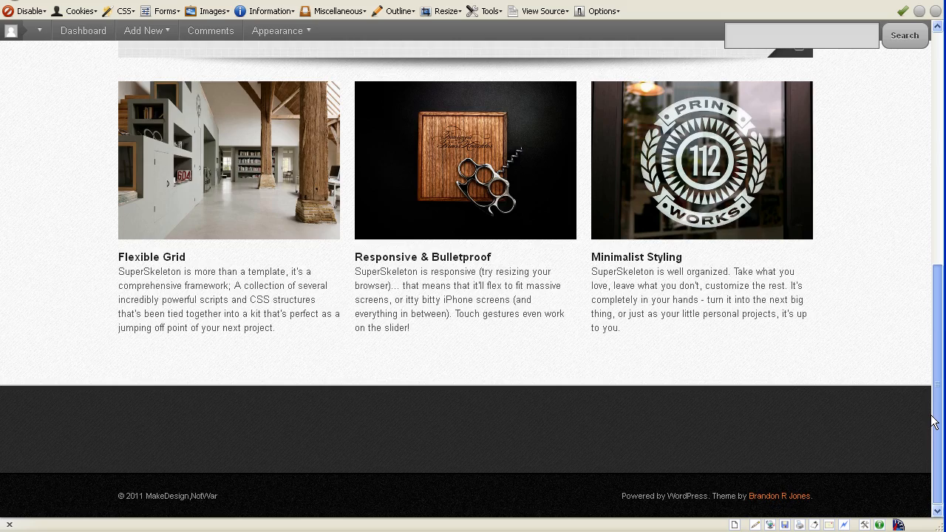
scroll(up, 3)
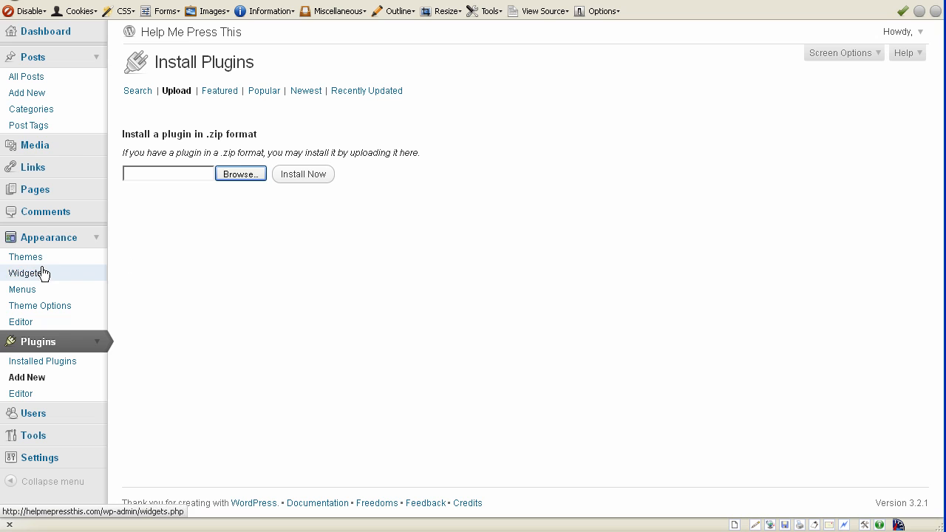
mouse_move(40, 304)
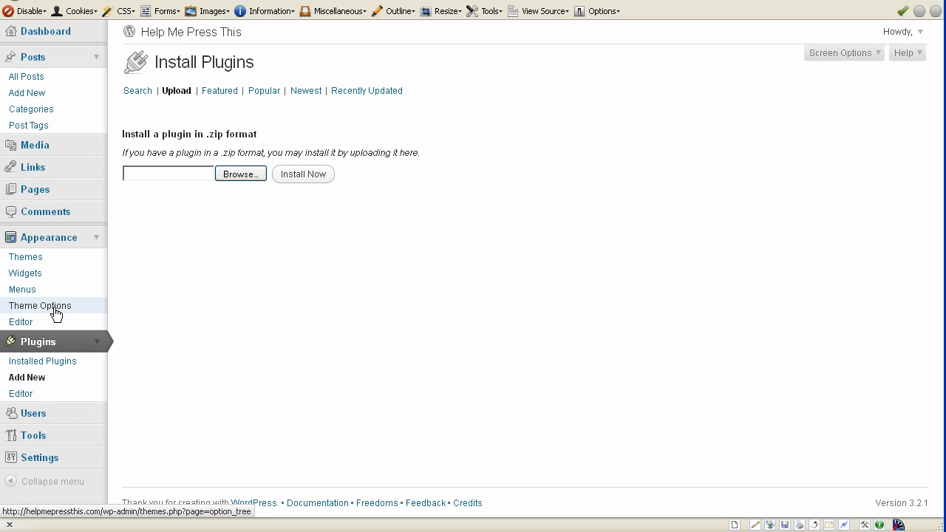
Show the Theme Options page with OptionTree's Basic Settings for logo and browser icon.
click(38, 305)
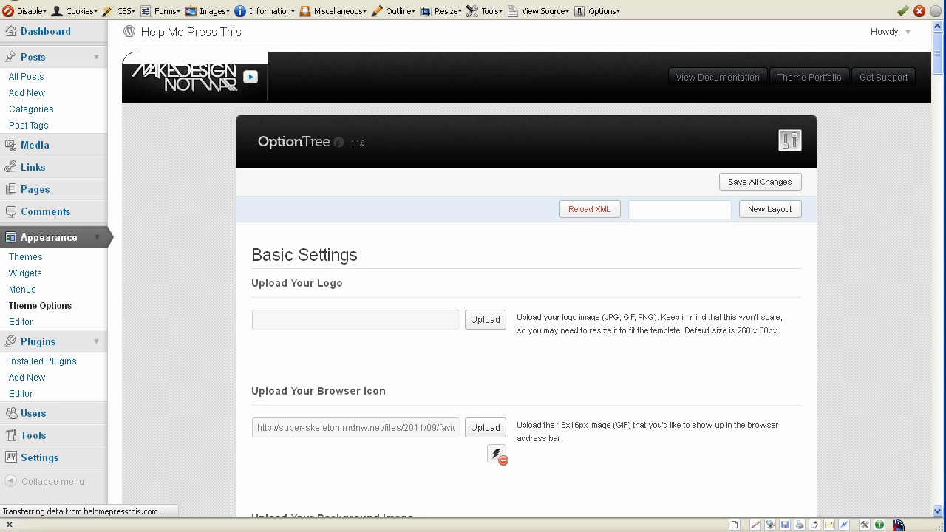